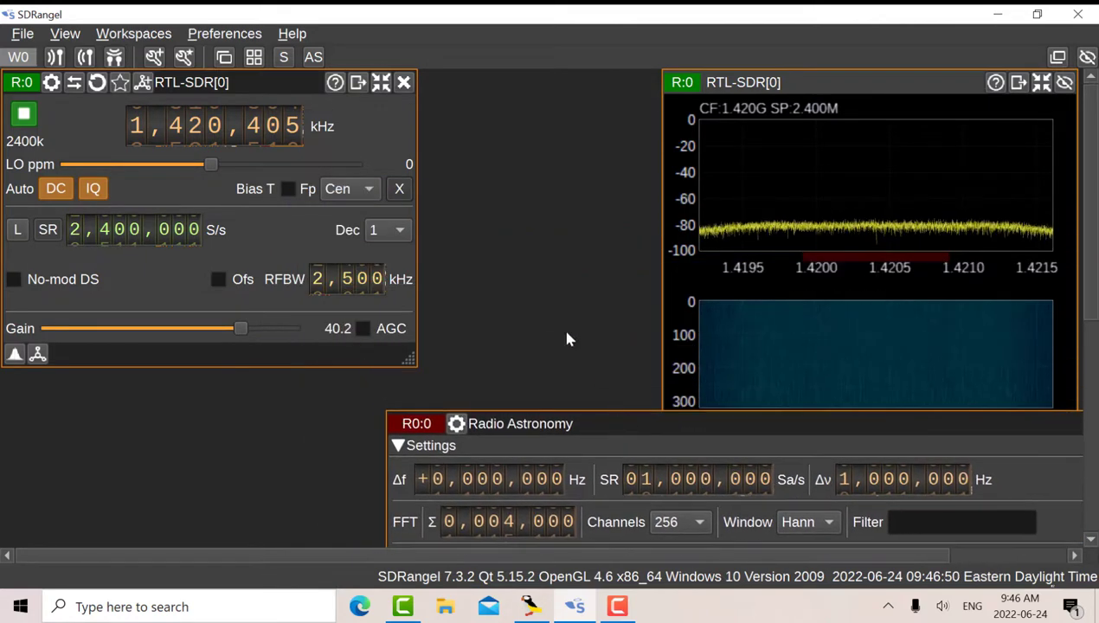
pyautogui.moveTo(504, 124)
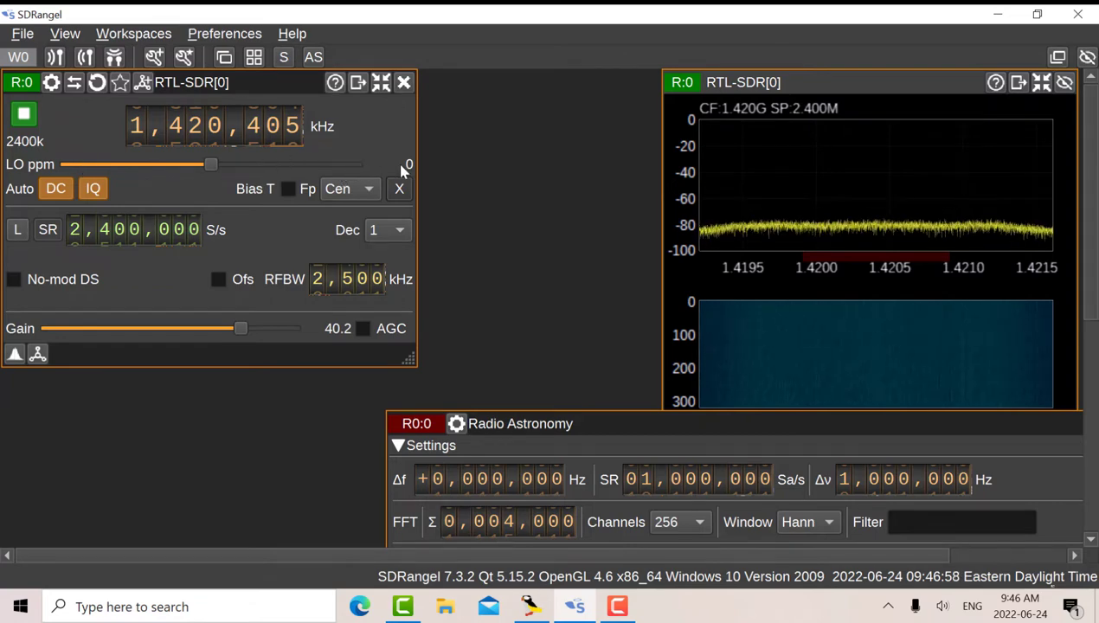
pyautogui.moveTo(286, 171)
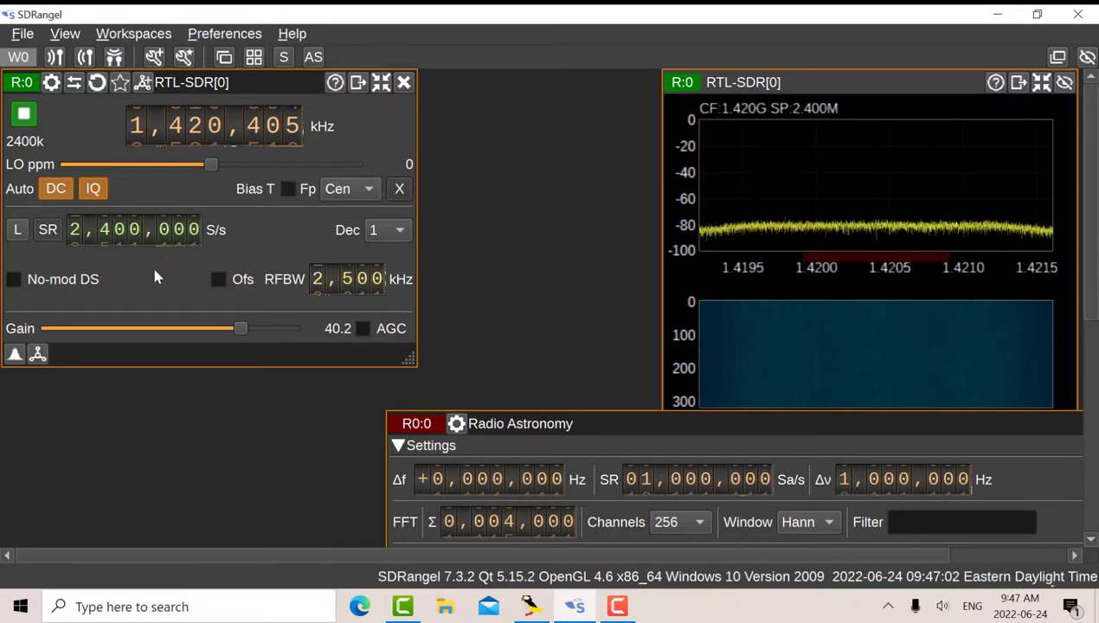
pyautogui.moveTo(134, 273)
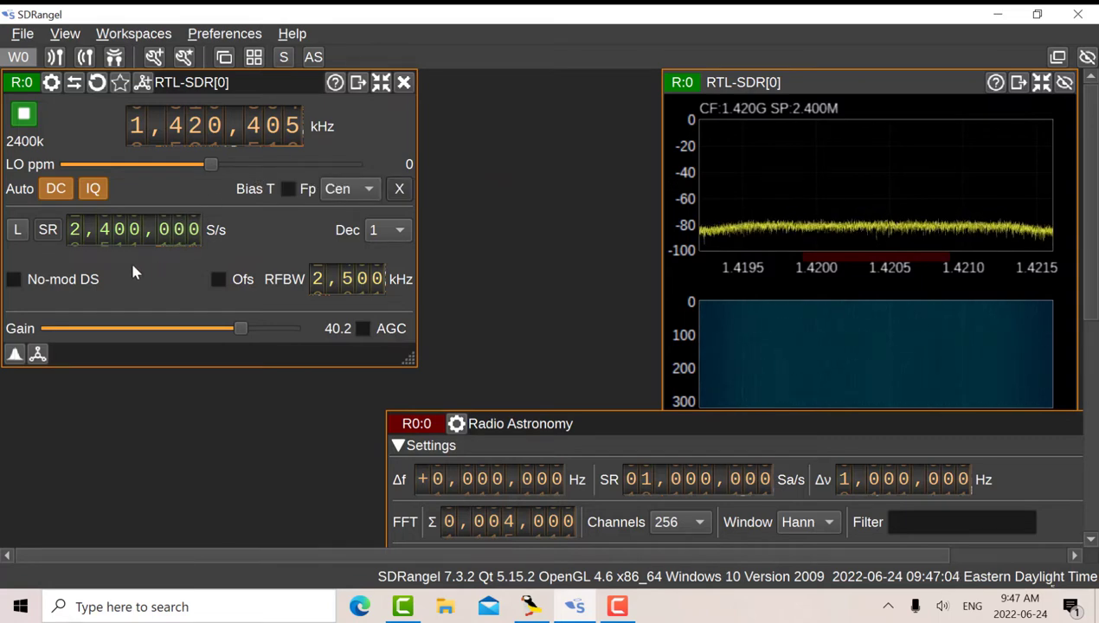
pyautogui.moveTo(238, 339)
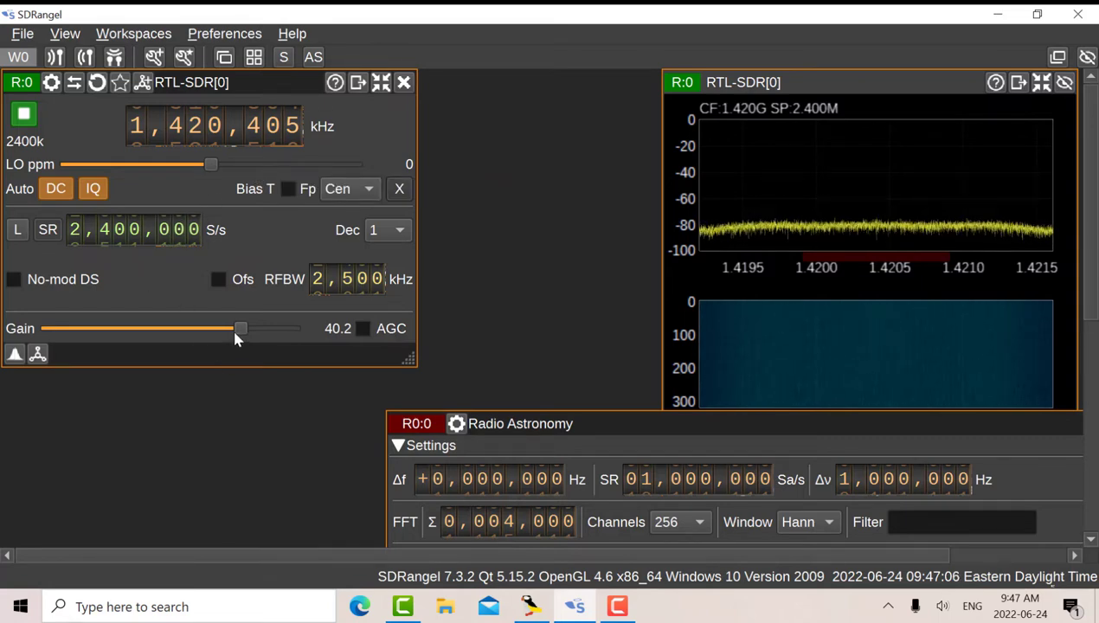
pyautogui.moveTo(240, 336)
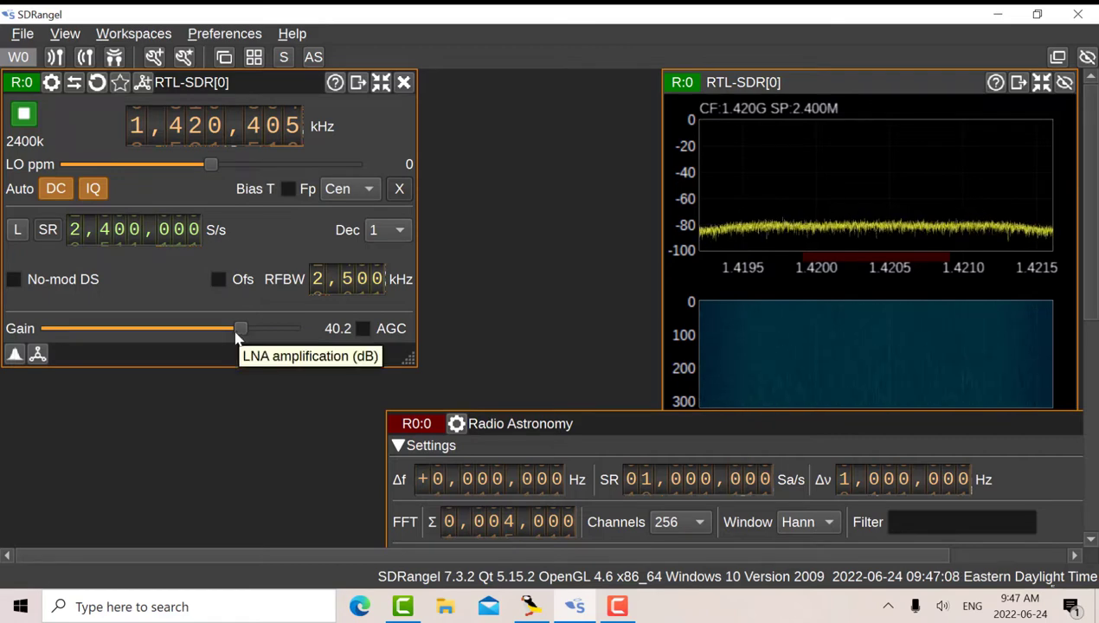
pyautogui.moveTo(71, 135)
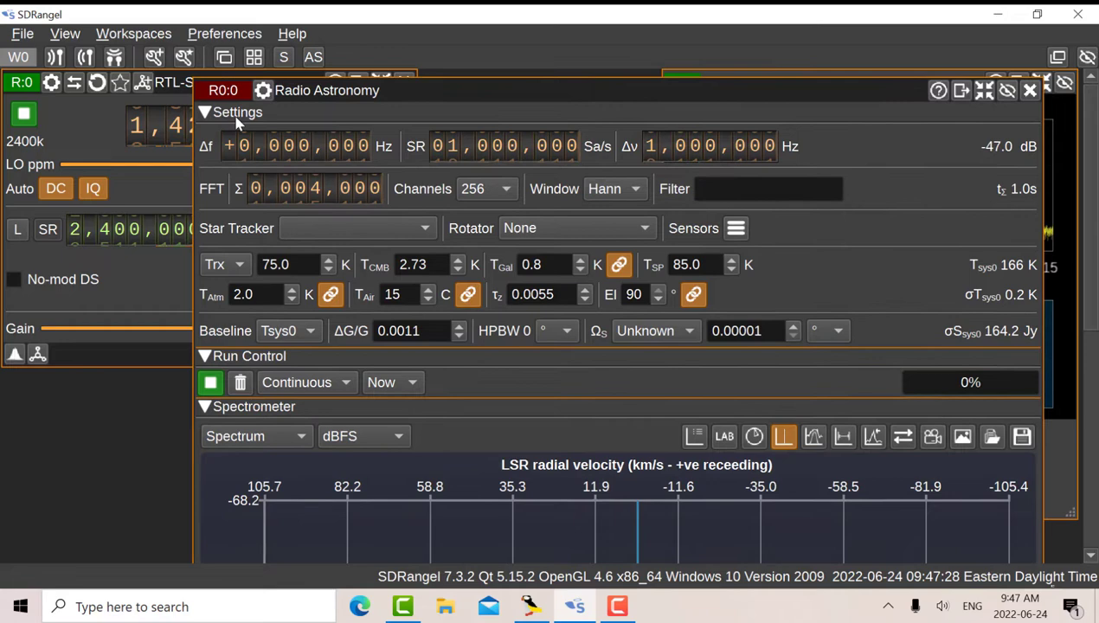
pyautogui.moveTo(508, 107)
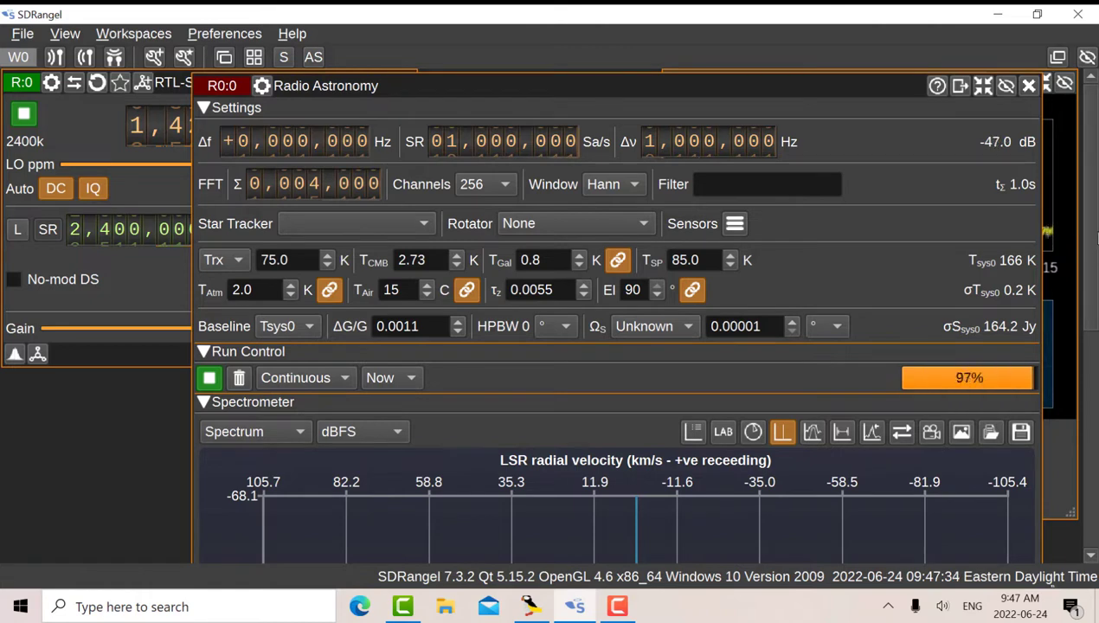
pyautogui.moveTo(1082, 241)
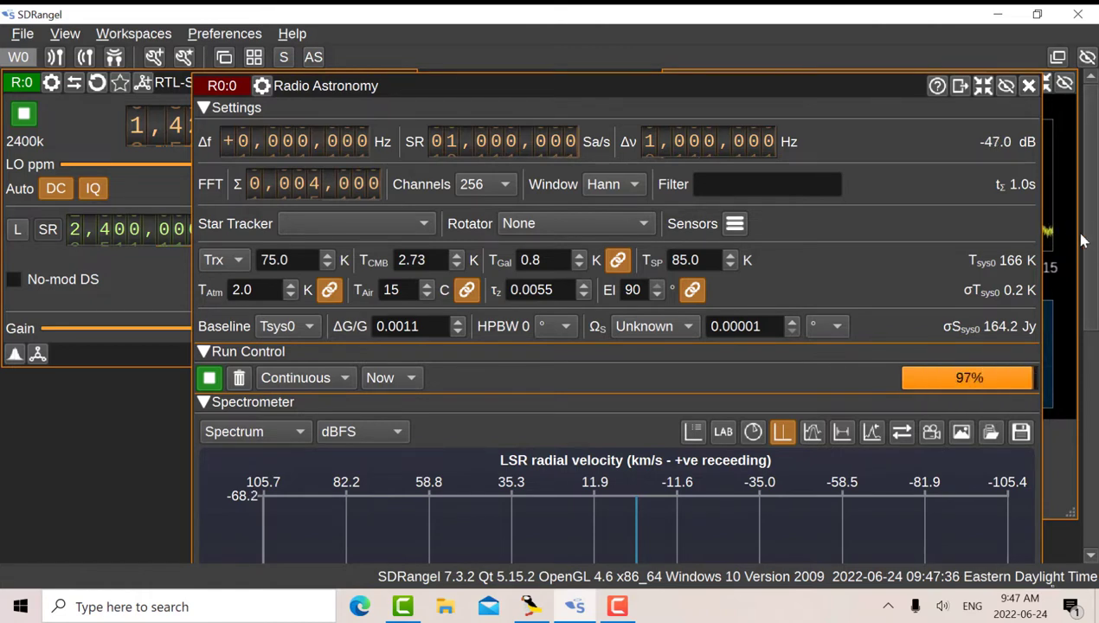
pyautogui.scroll(-3)
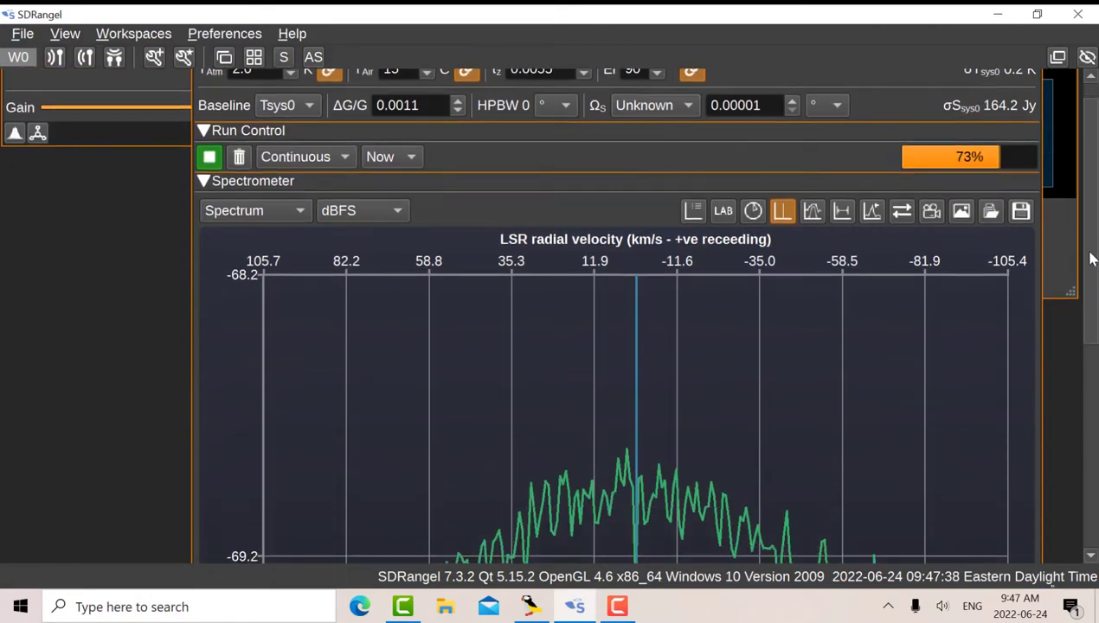
pyautogui.scroll(-3)
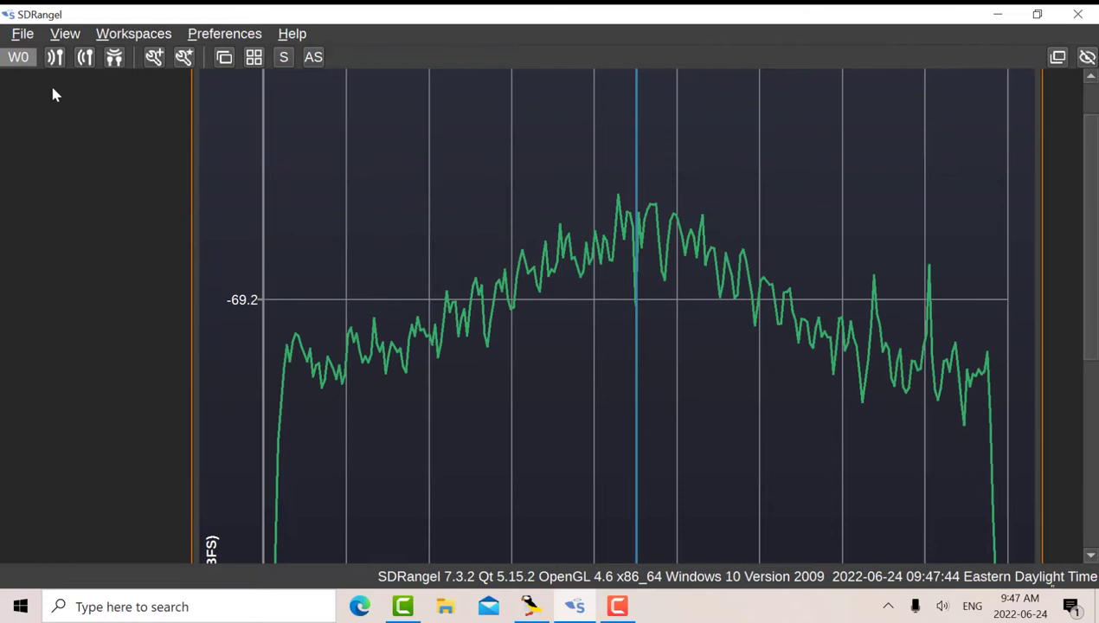
pyautogui.moveTo(652, 147)
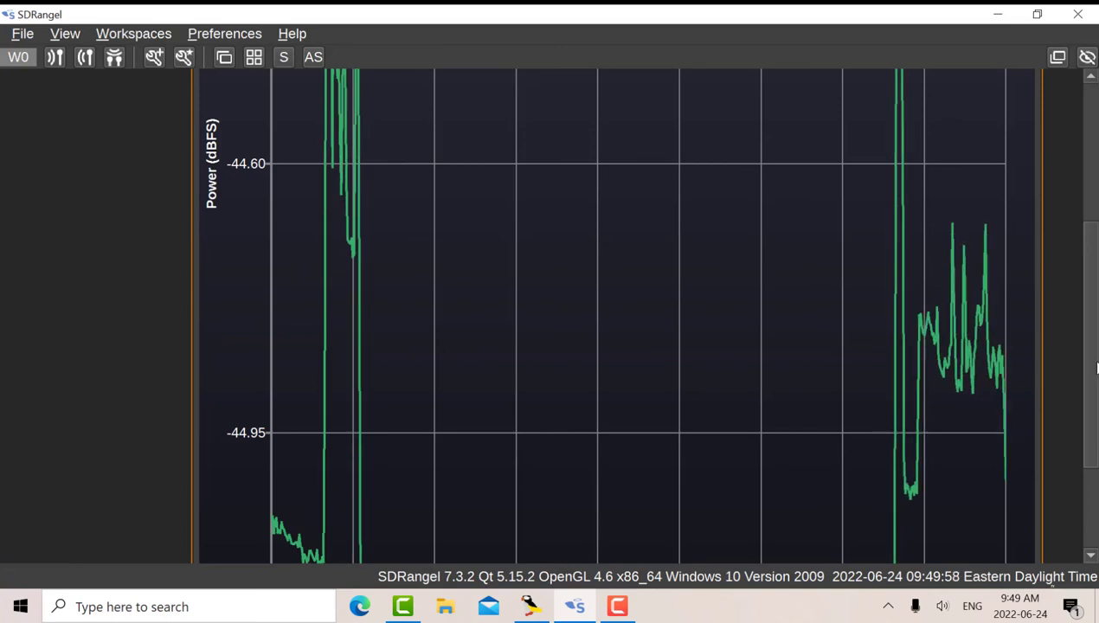
pyautogui.scroll(-3)
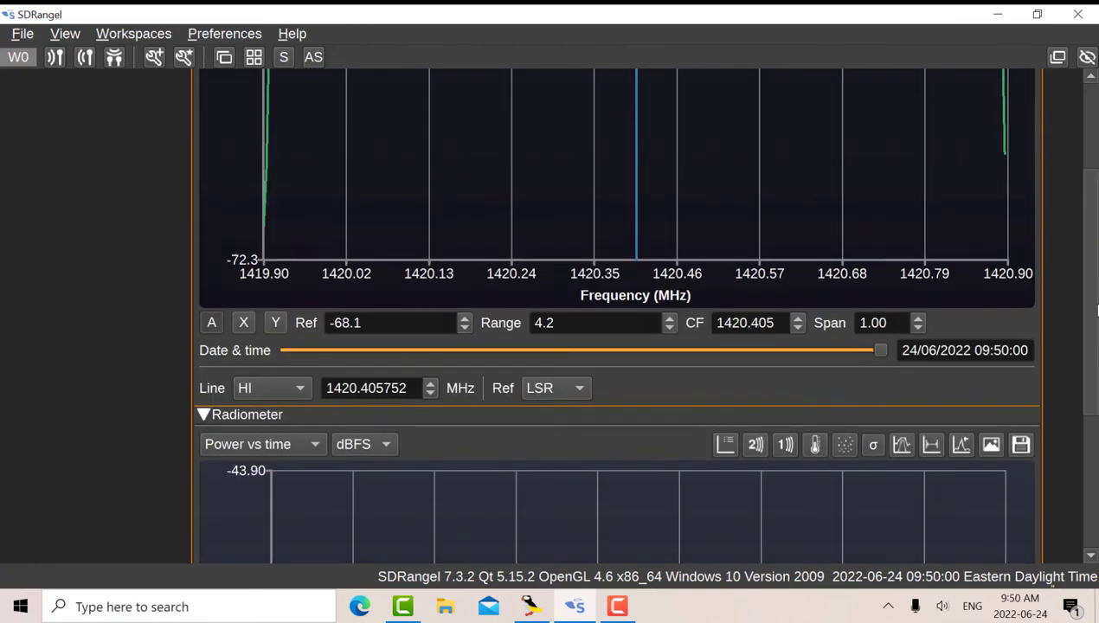